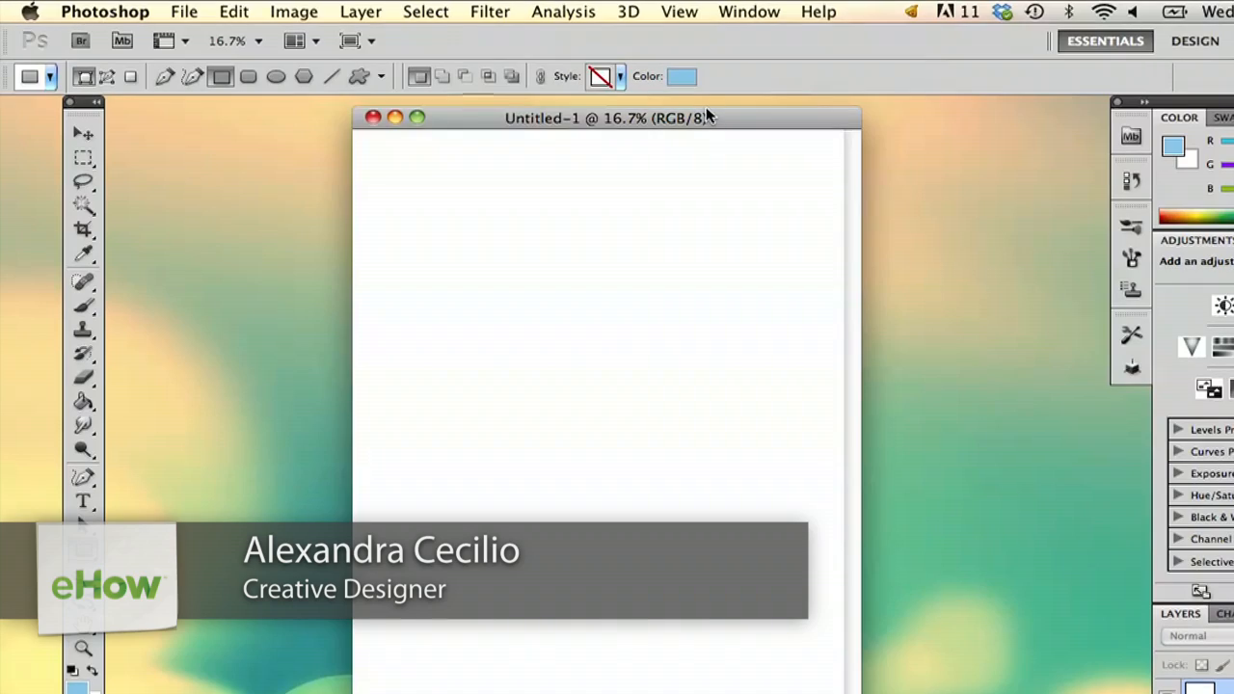
pyautogui.moveTo(337, 482)
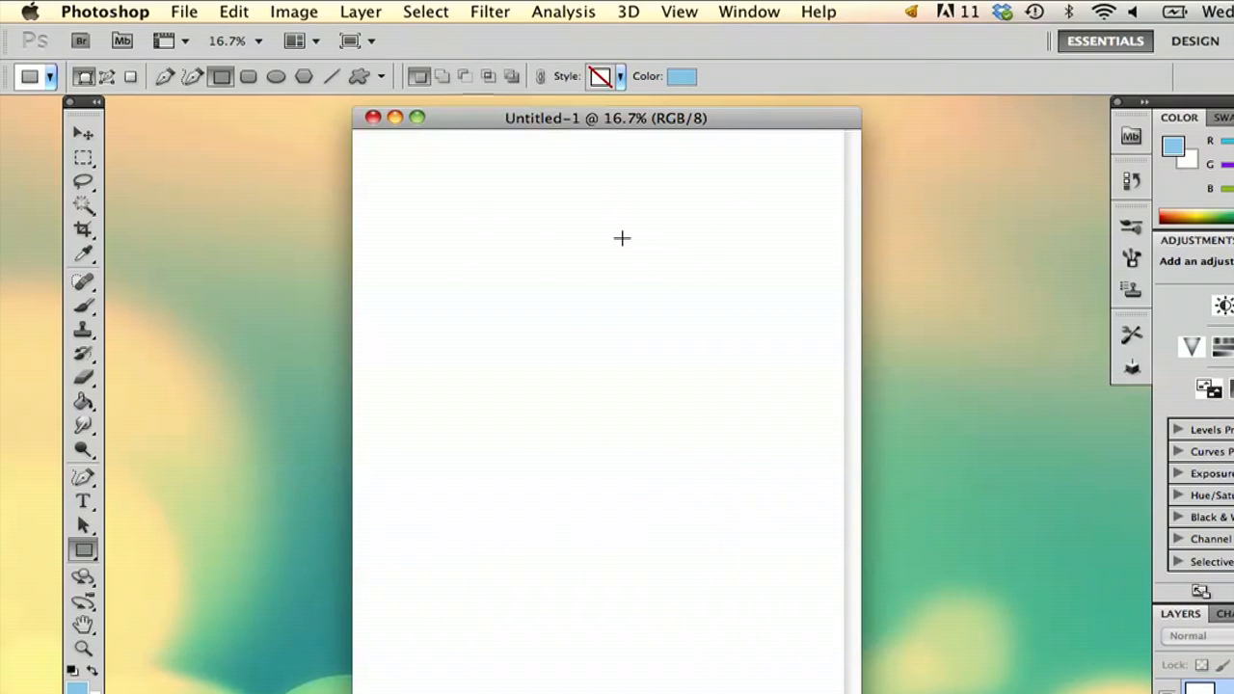
pyautogui.moveTo(622, 184)
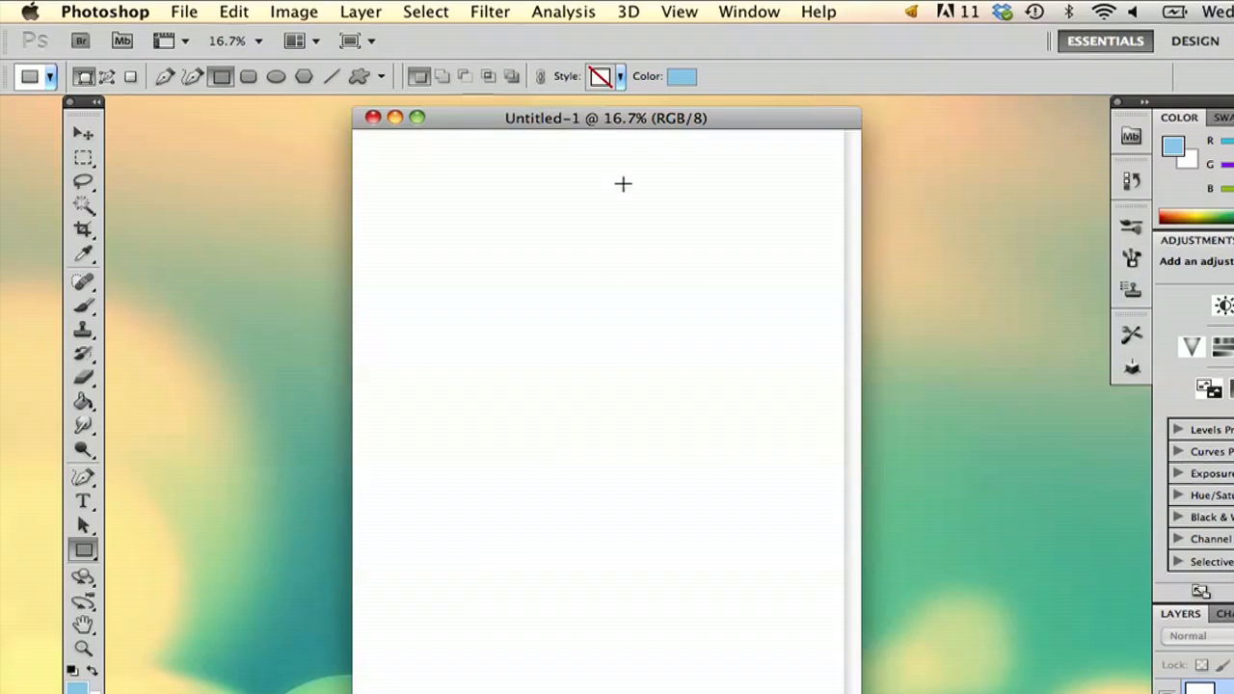
pyautogui.moveTo(619, 275)
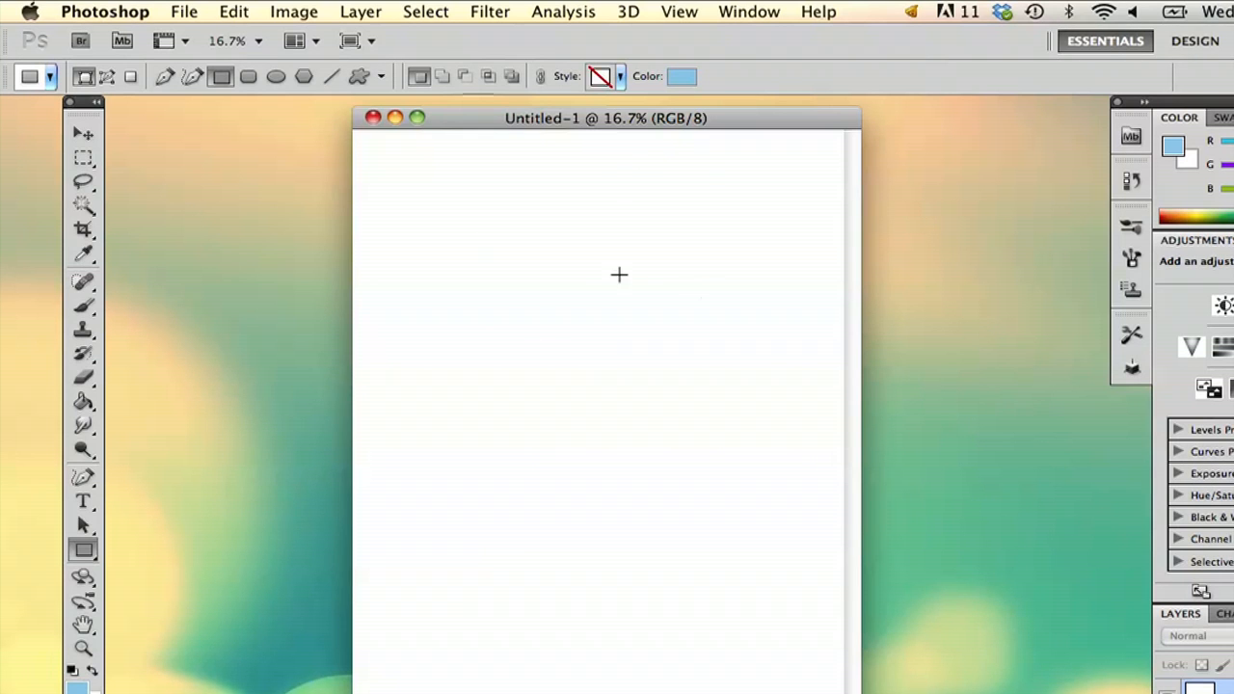
pyautogui.moveTo(690, 218)
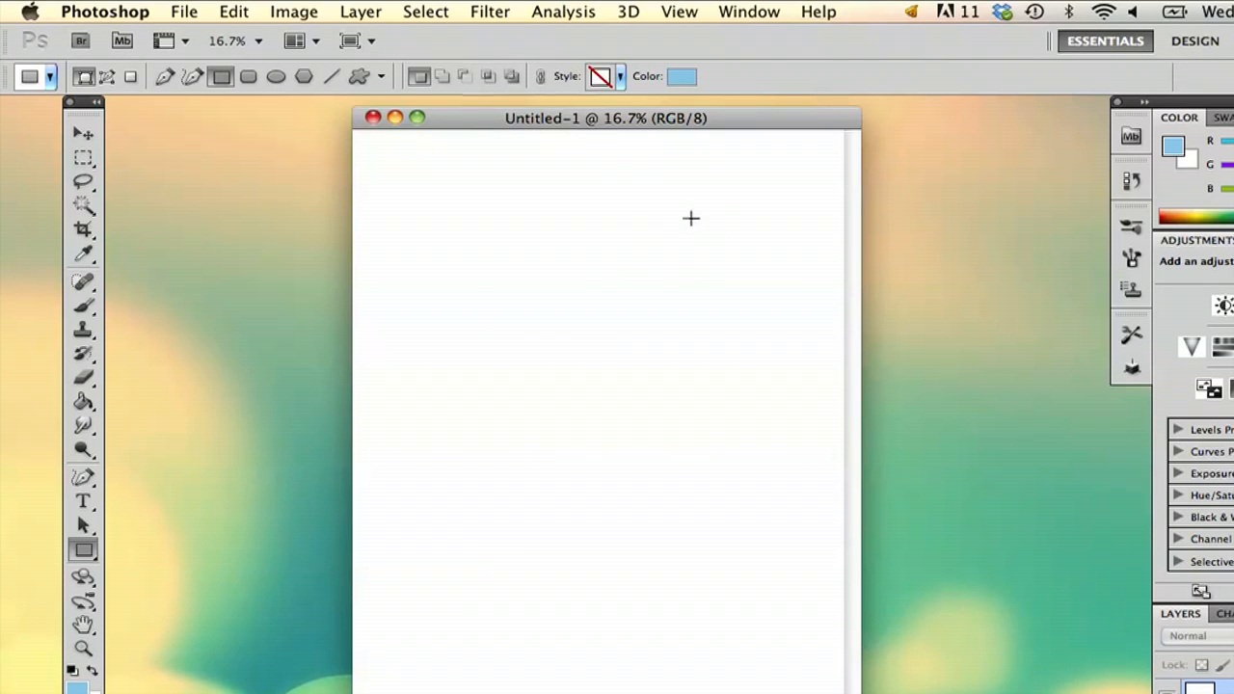
pyautogui.moveTo(465, 270)
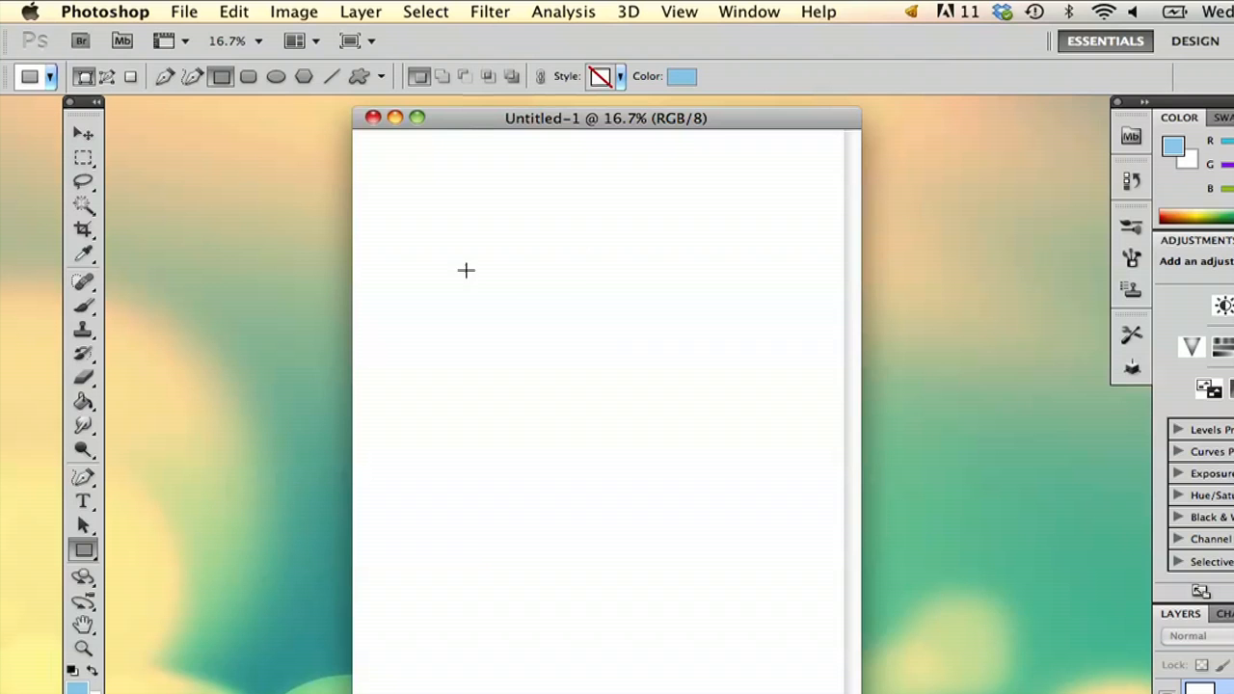
pyautogui.moveTo(567, 391)
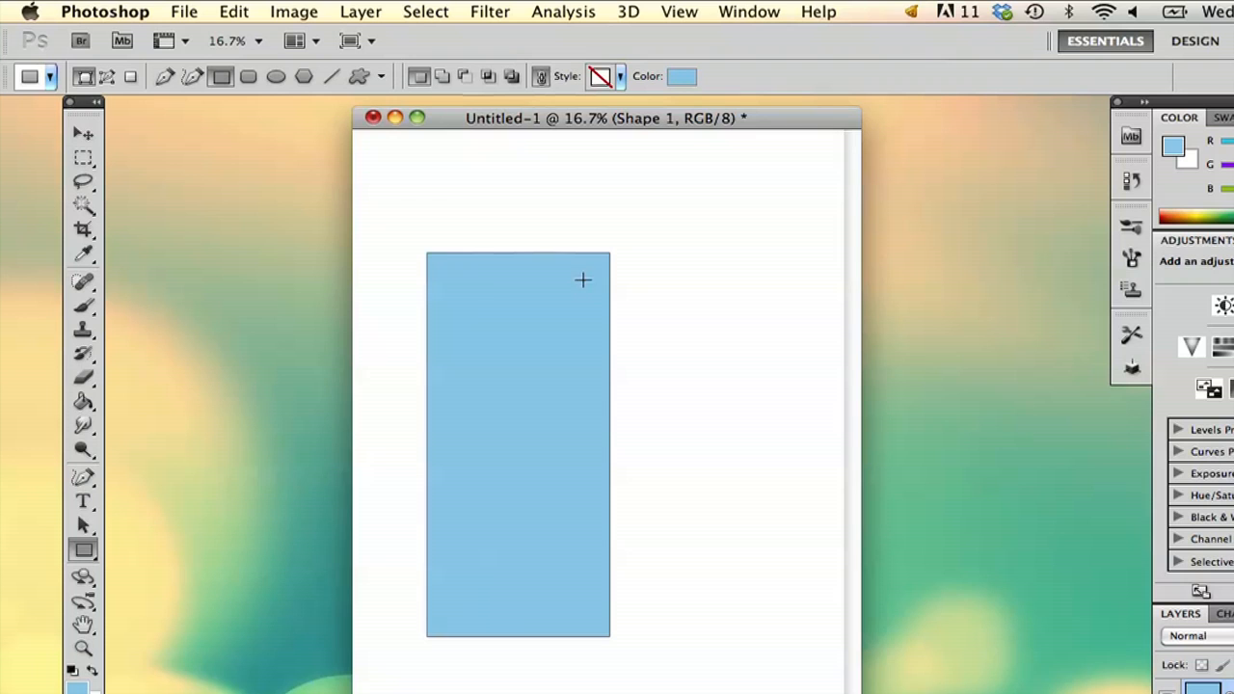
pyautogui.moveTo(554, 588)
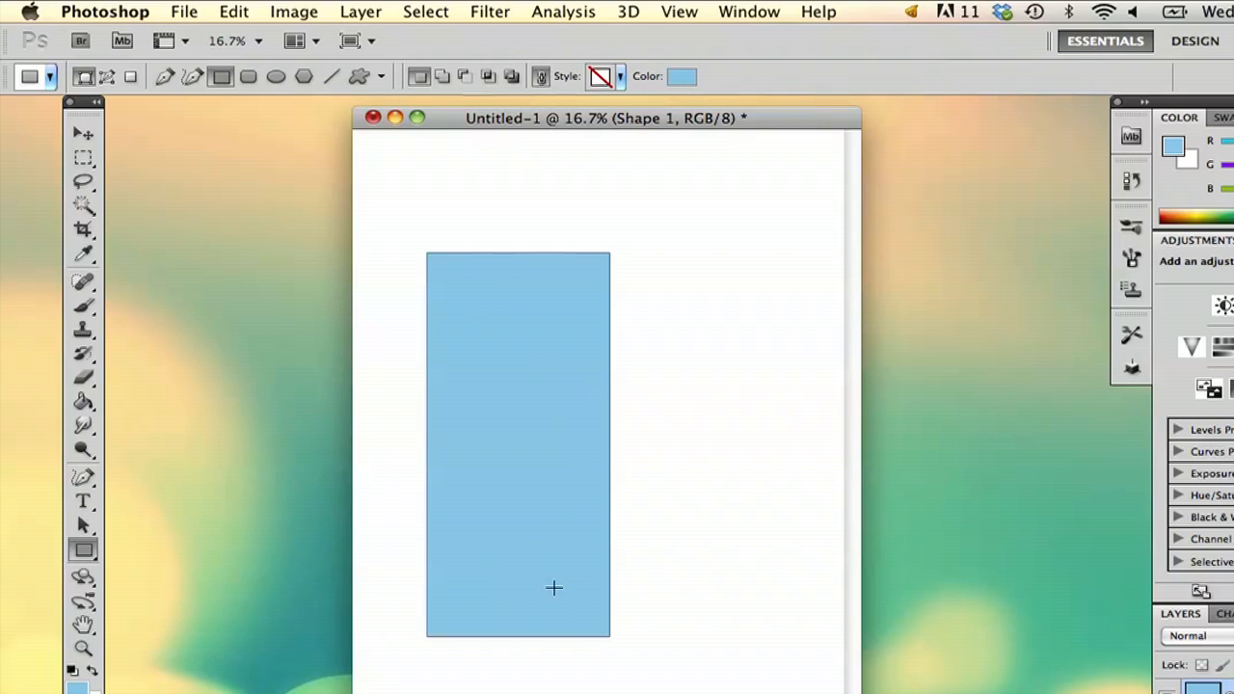
pyautogui.moveTo(8, 579)
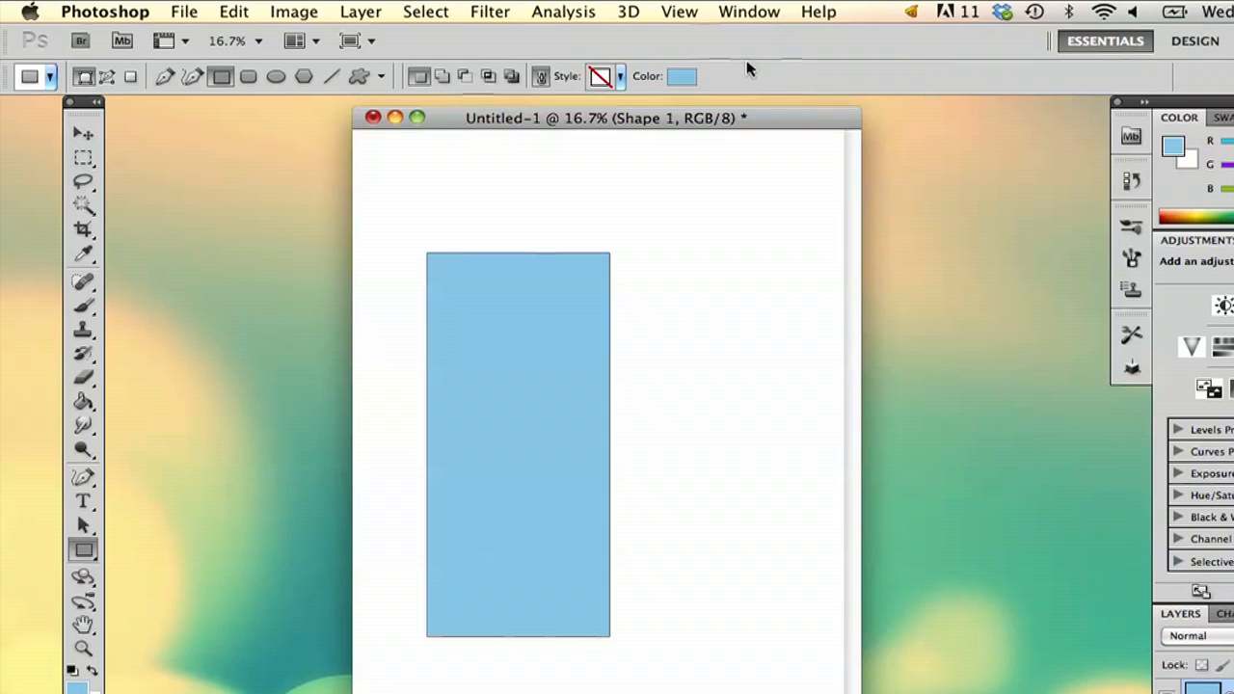
# - Turn on inch rulers from the View menu to frame the canvas
pyautogui.click(679, 11)
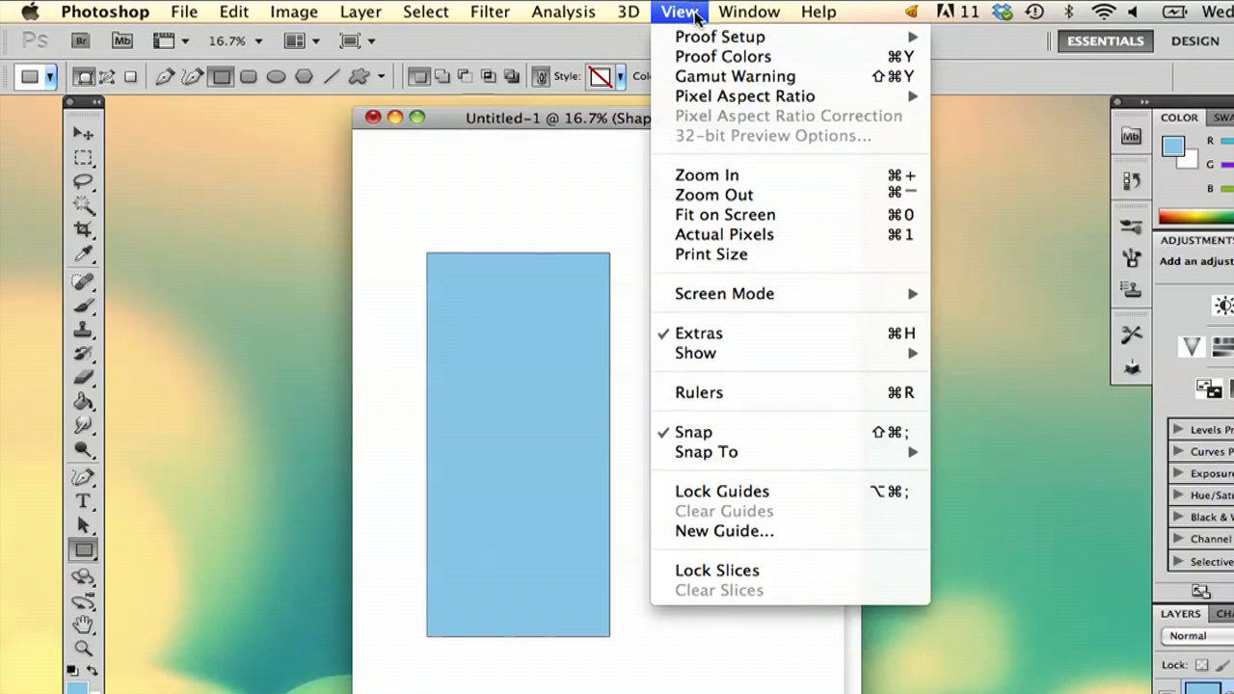
pyautogui.moveTo(790, 333)
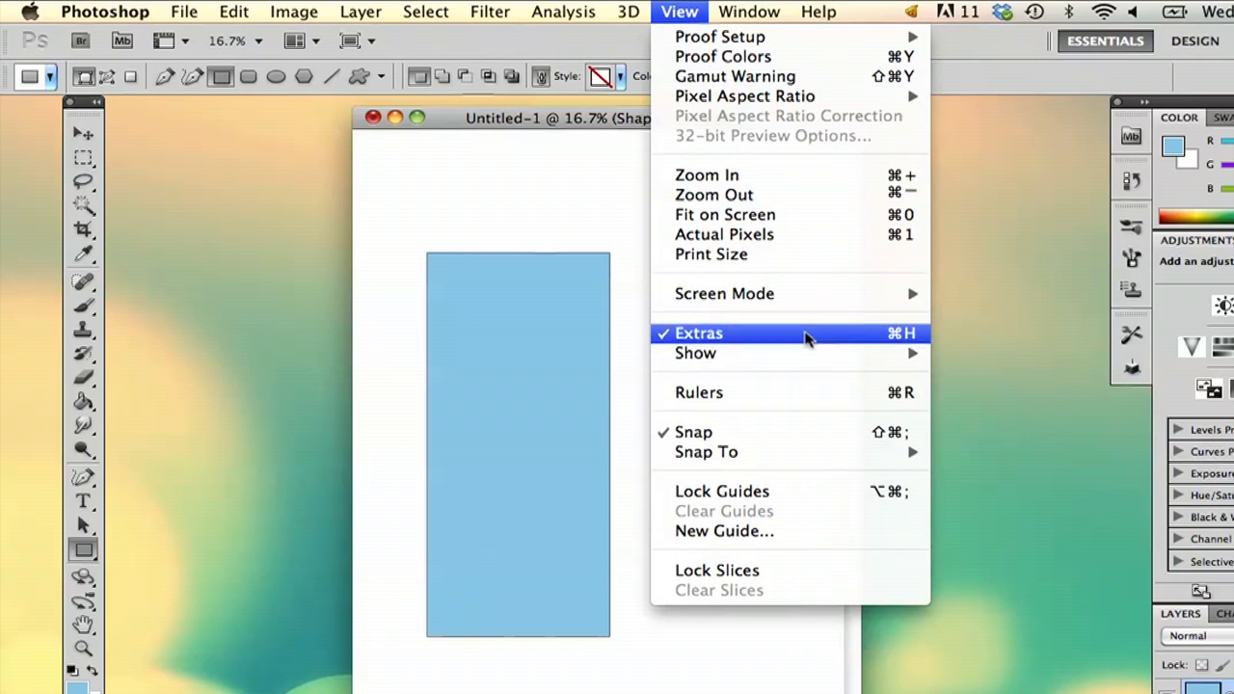
pyautogui.moveTo(807, 393)
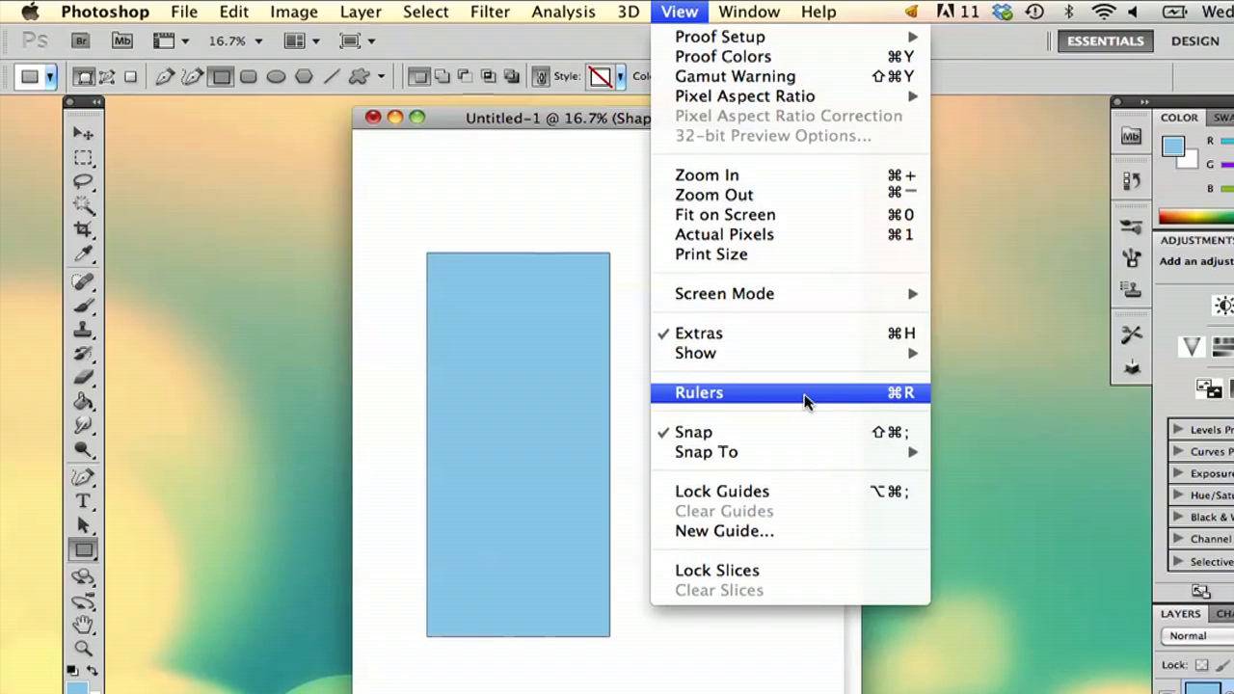
pyautogui.click(698, 392)
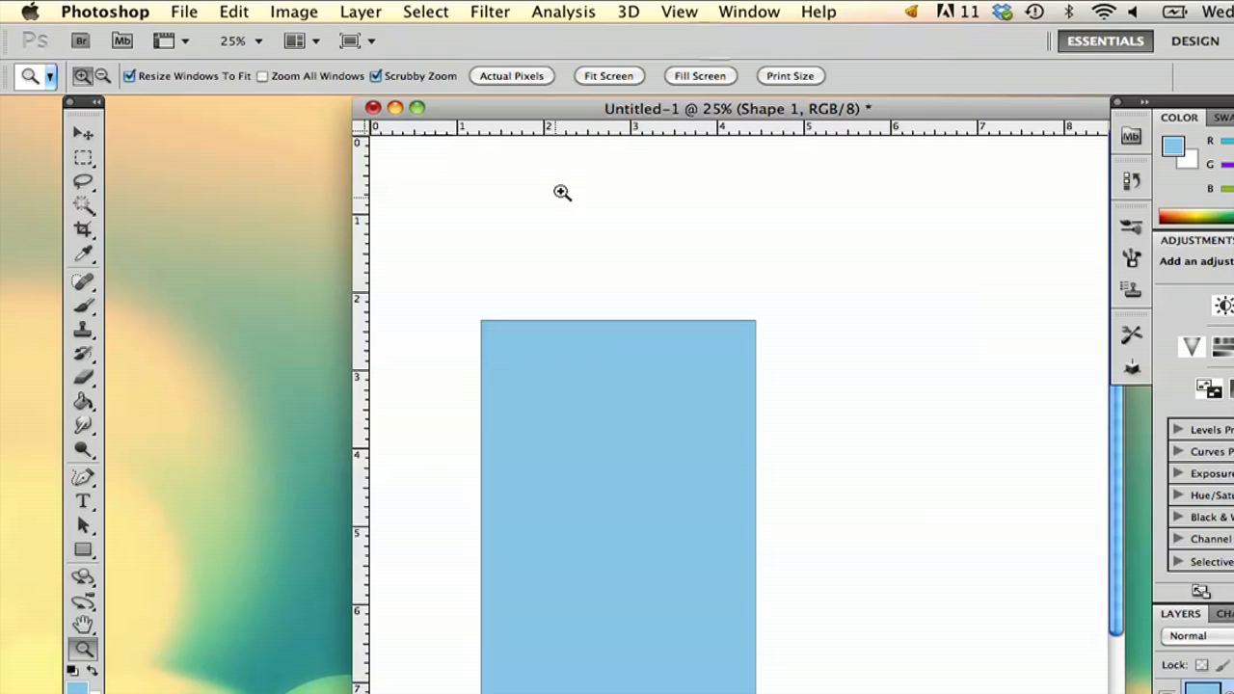
pyautogui.moveTo(820, 267)
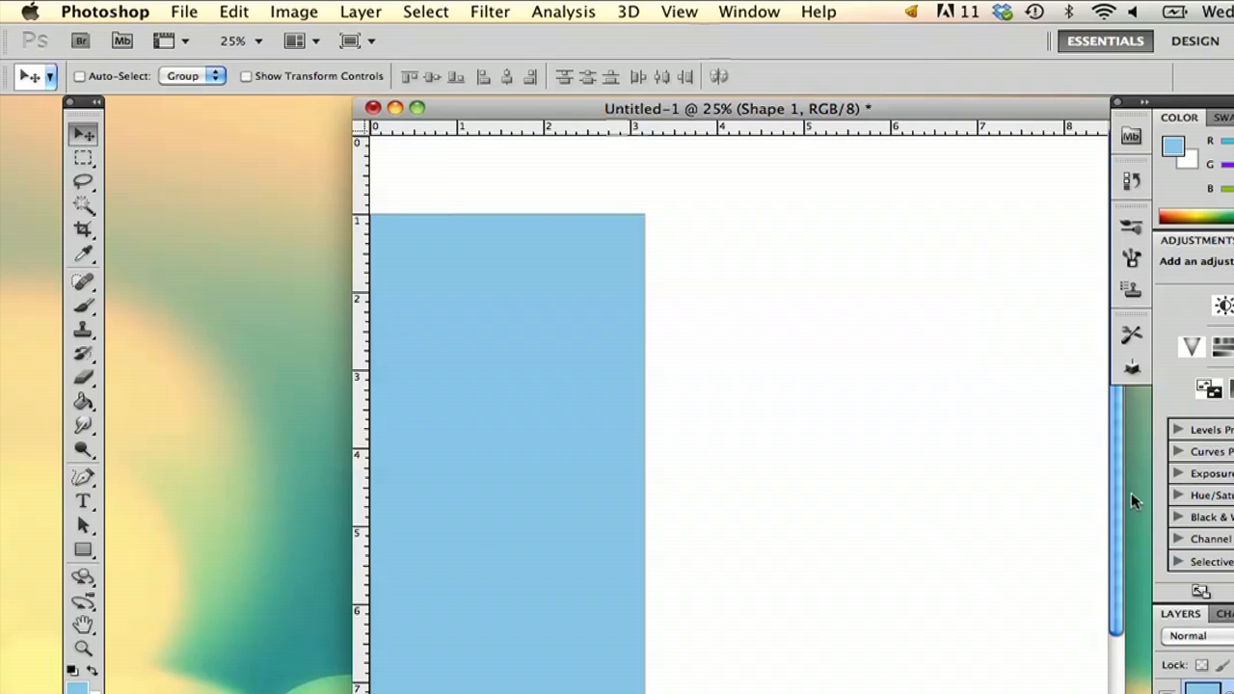
# - Drag the light-blue Shape 1 rectangle about 1.25 inches in from the left edge
pyautogui.scroll(-3)
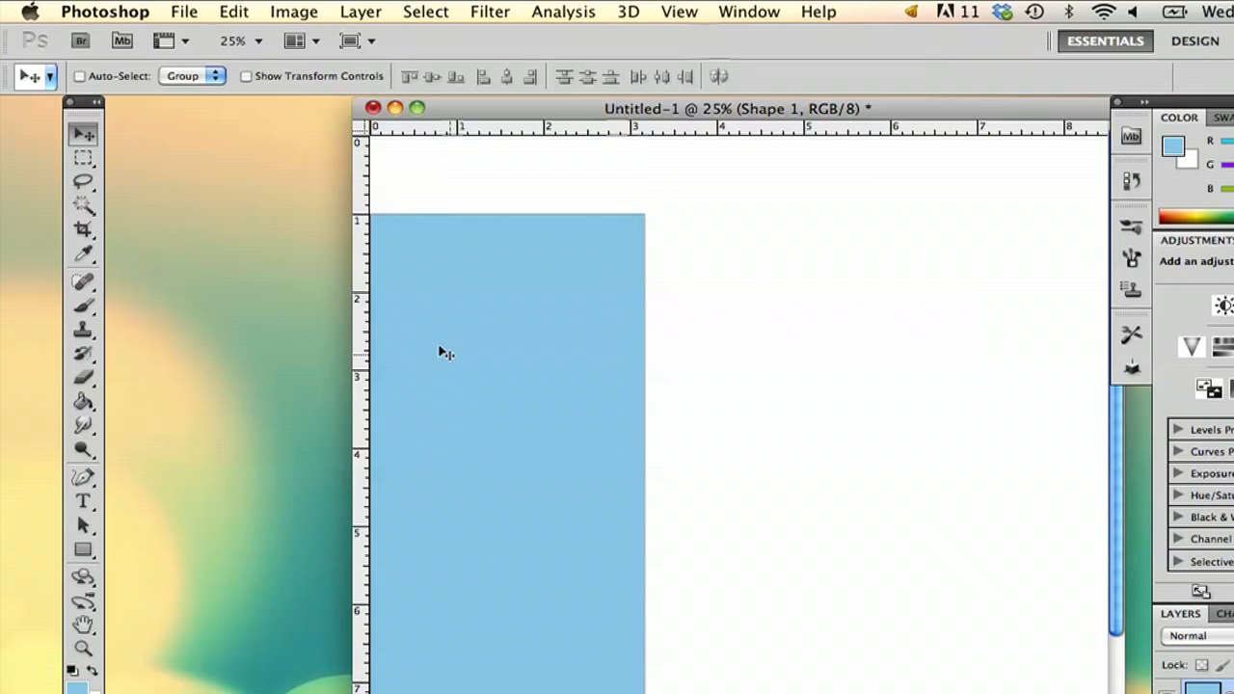
pyautogui.moveTo(444, 352); pyautogui.dragTo(650, 383)
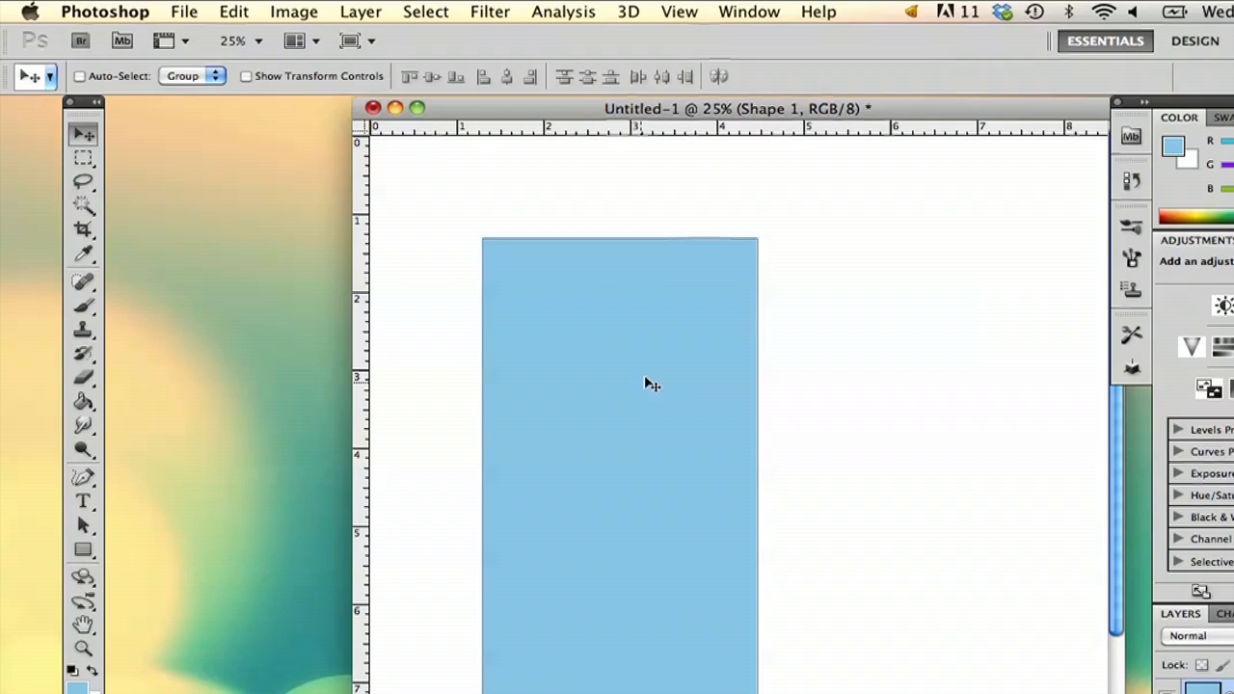